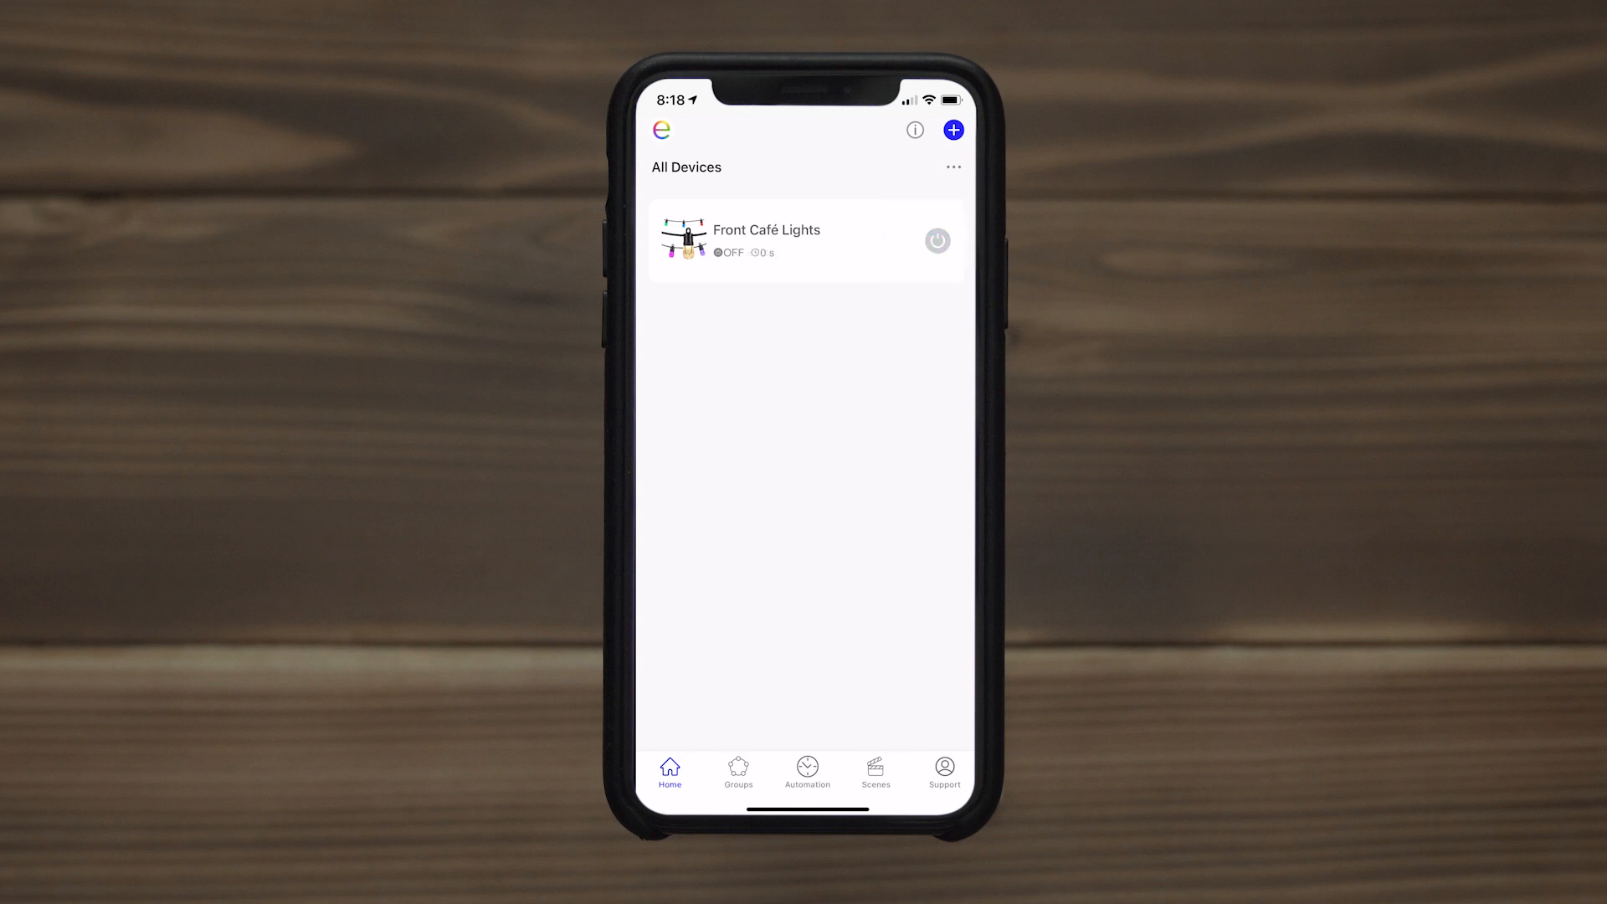
Step: Switch on Front Café Lights and choose a new colour swatch
click(767, 241)
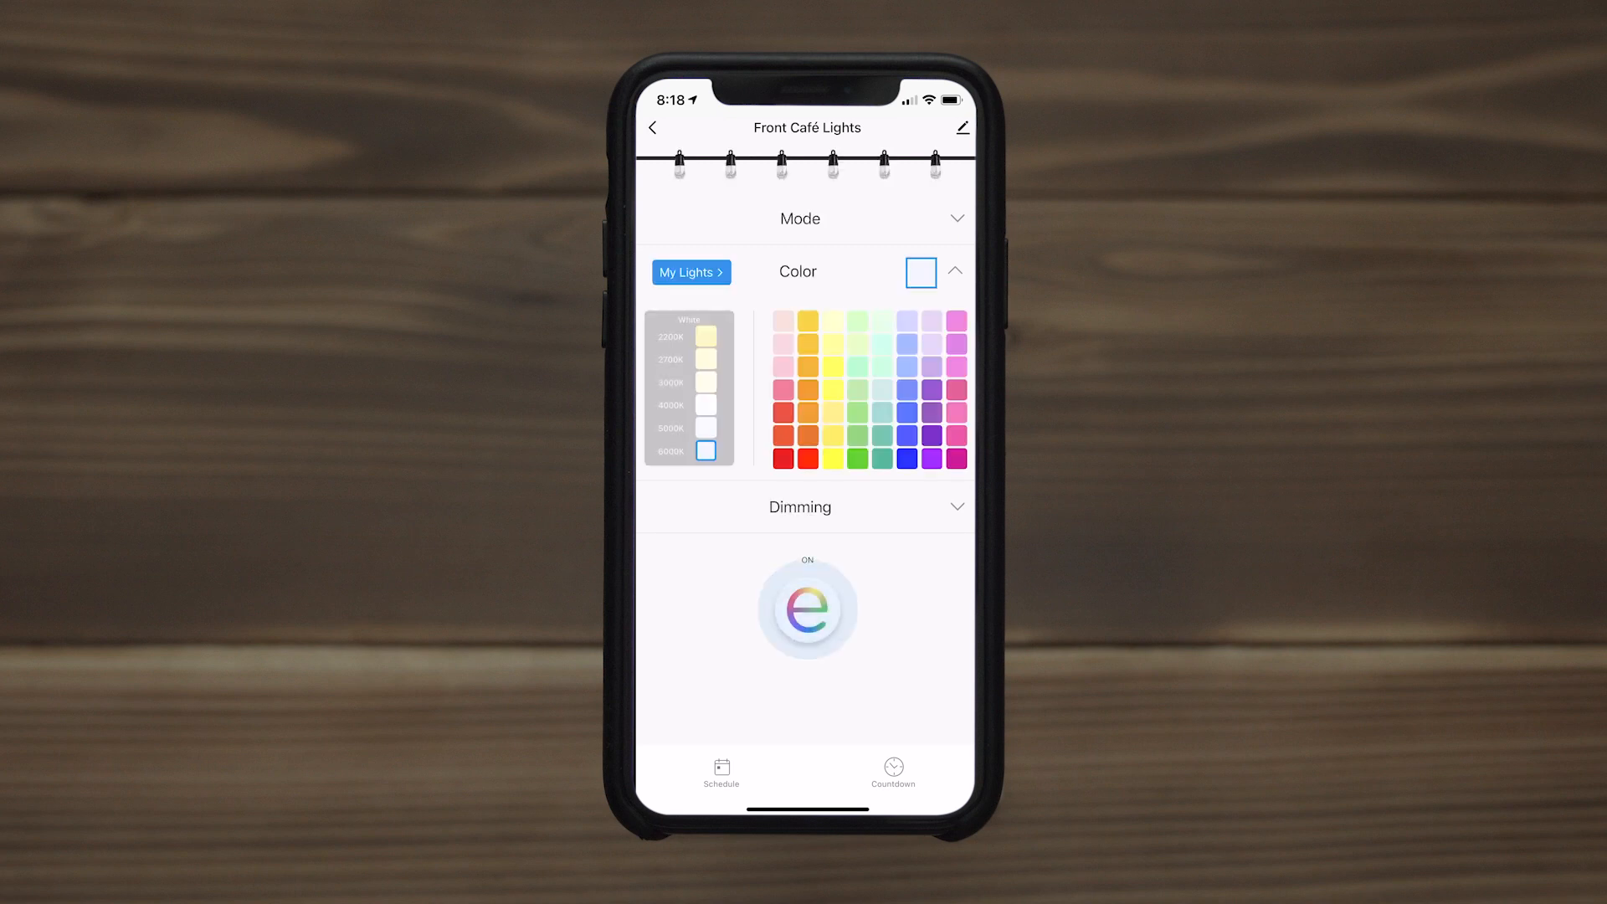
click(807, 457)
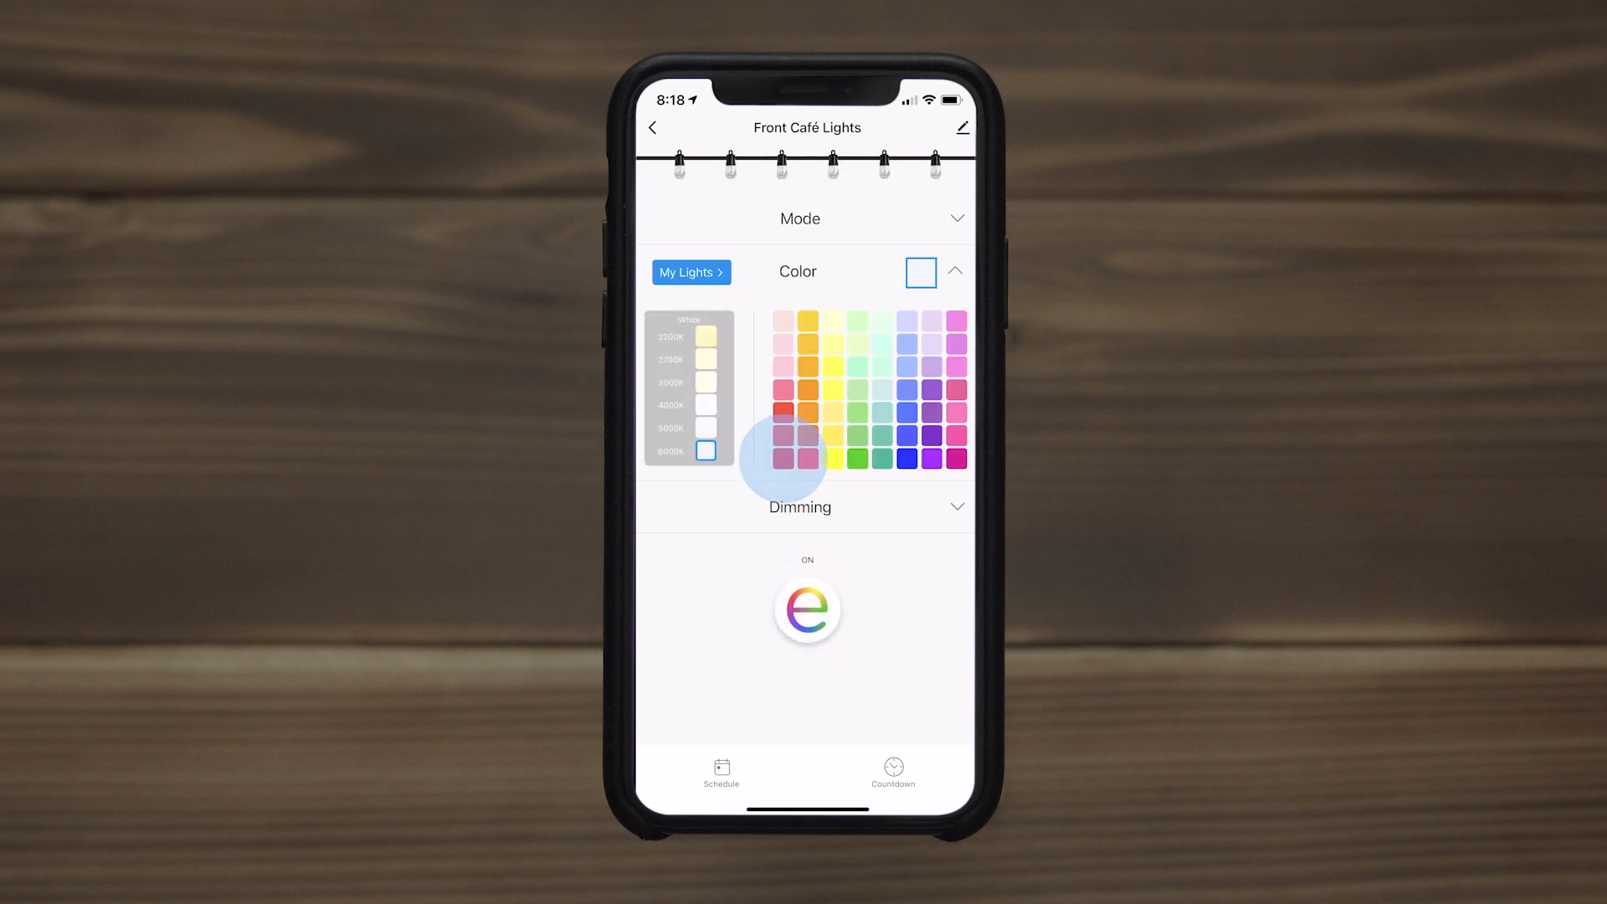
click(783, 459)
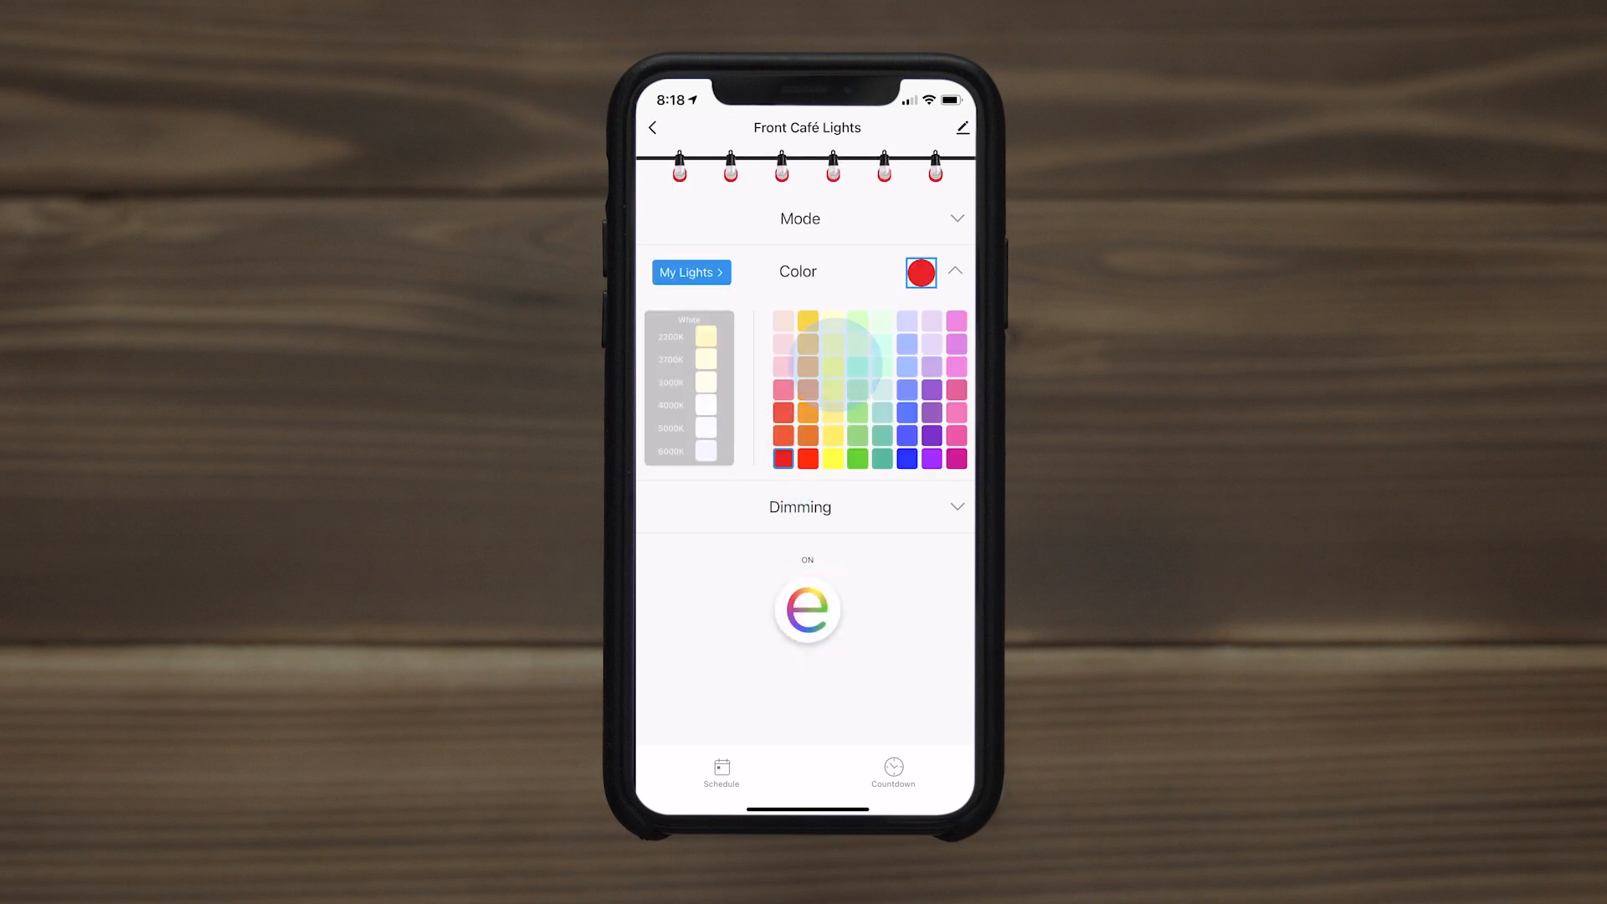
Step: Set brightness to 50% in Dimming and show the lighting mode presets
click(832, 365)
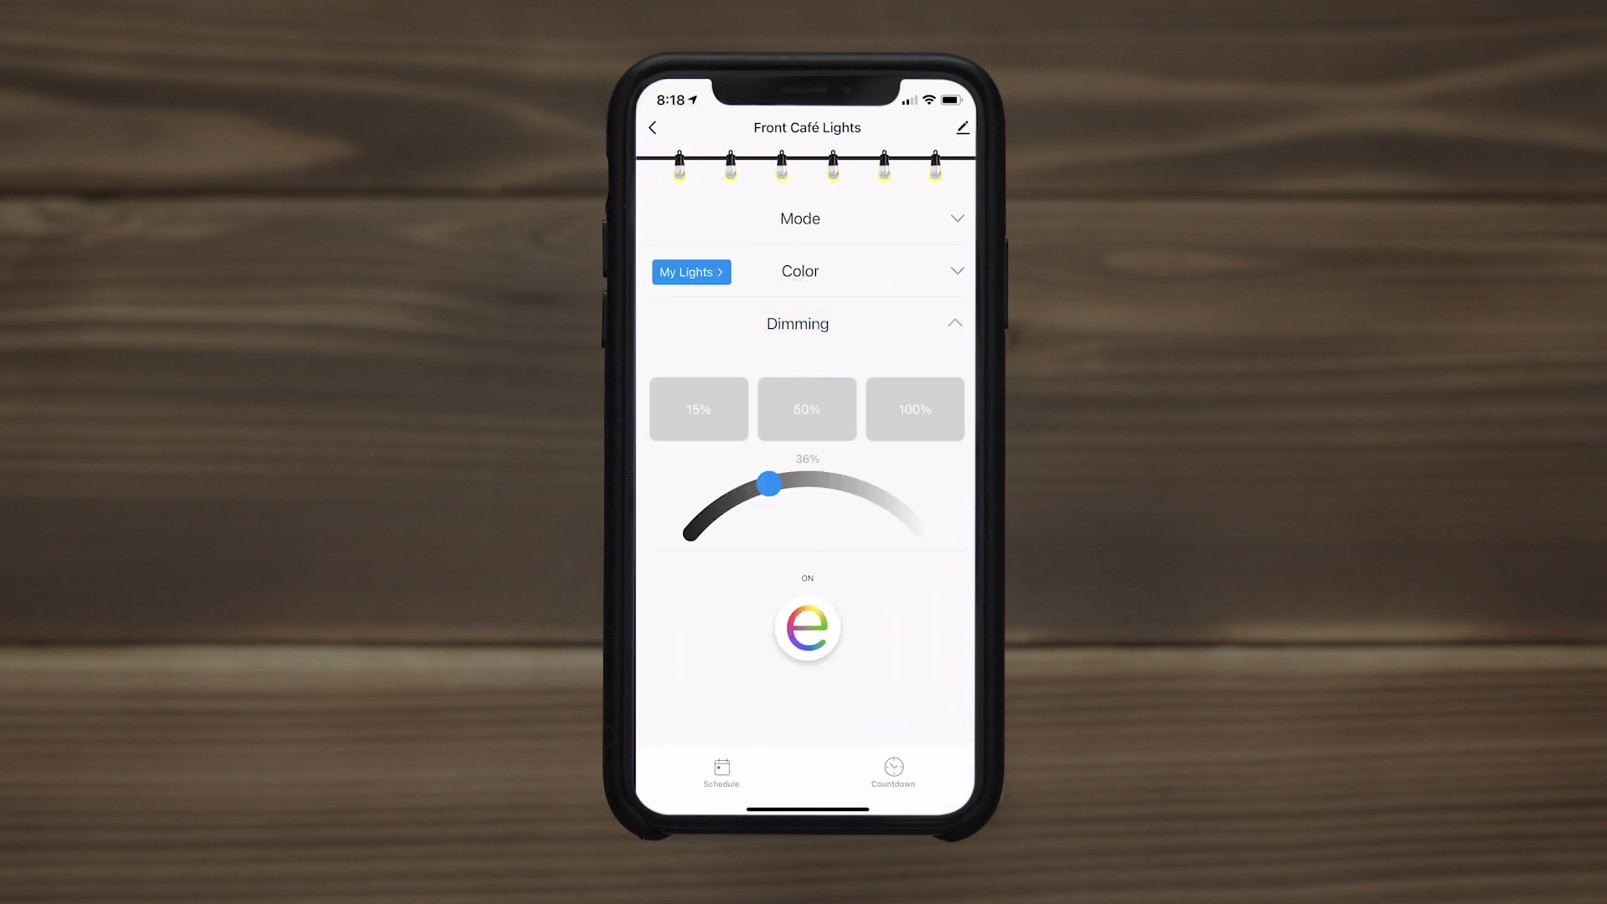
click(914, 409)
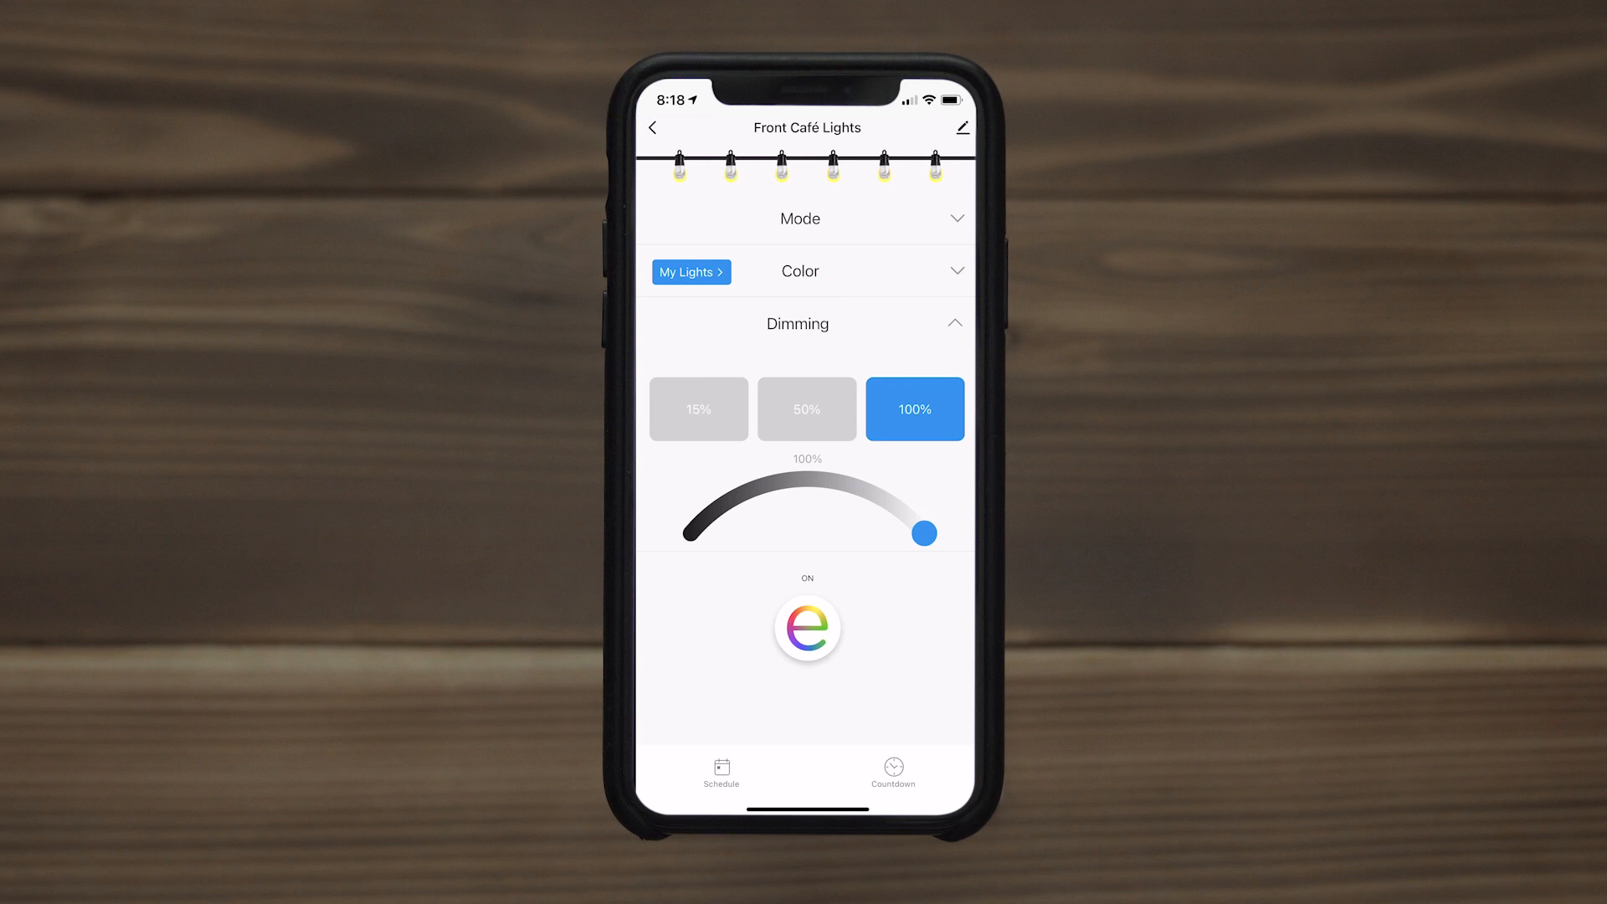
click(805, 409)
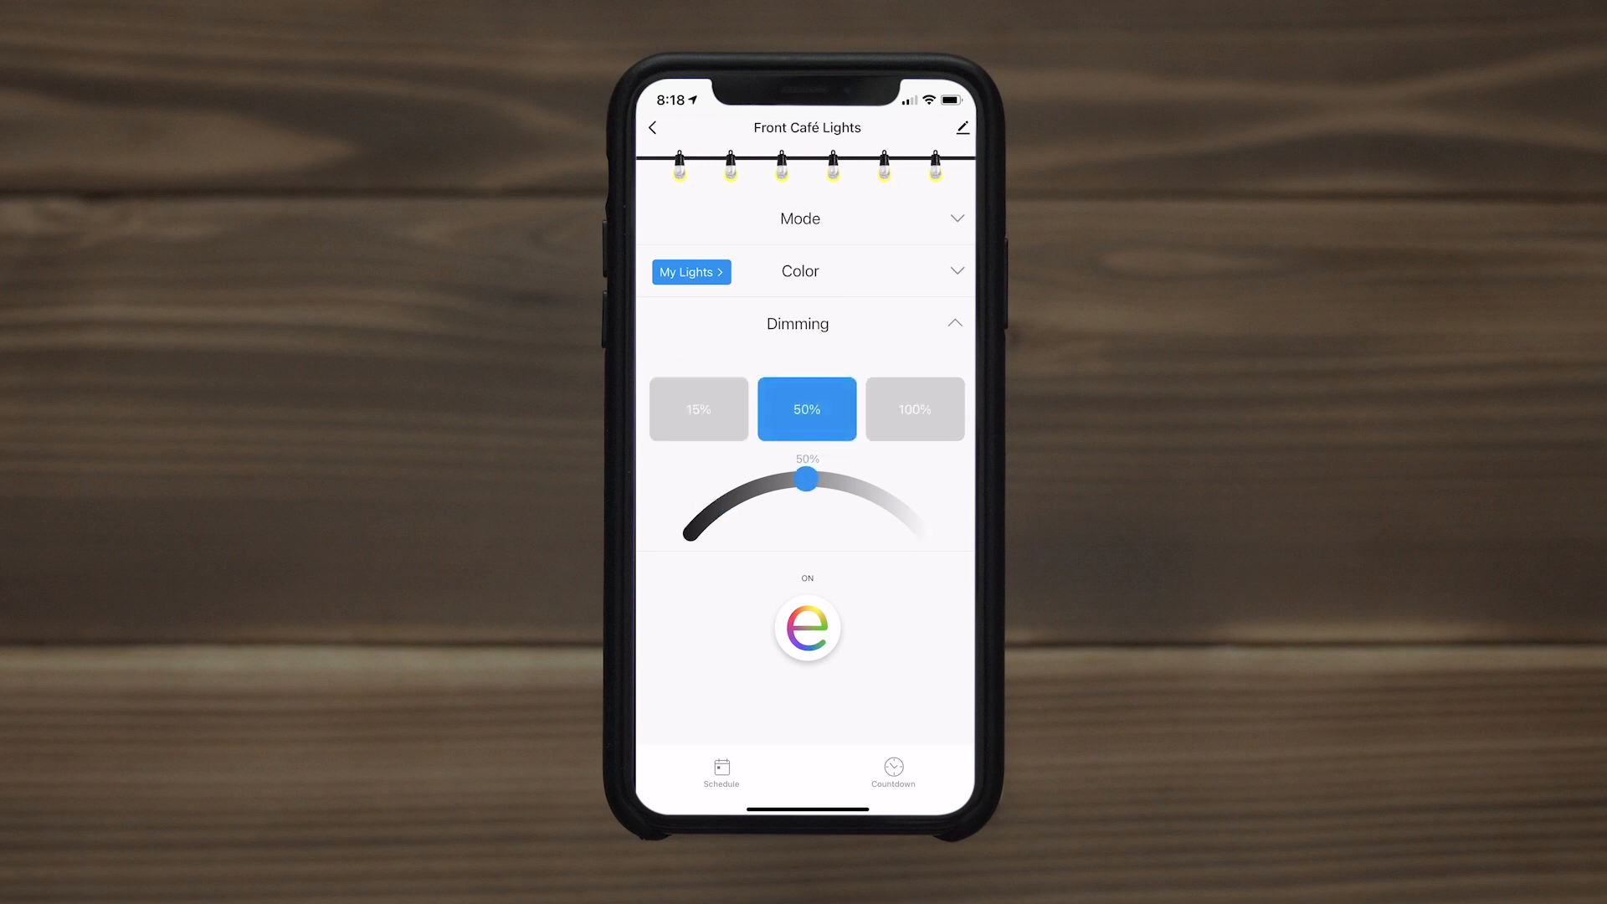
click(800, 217)
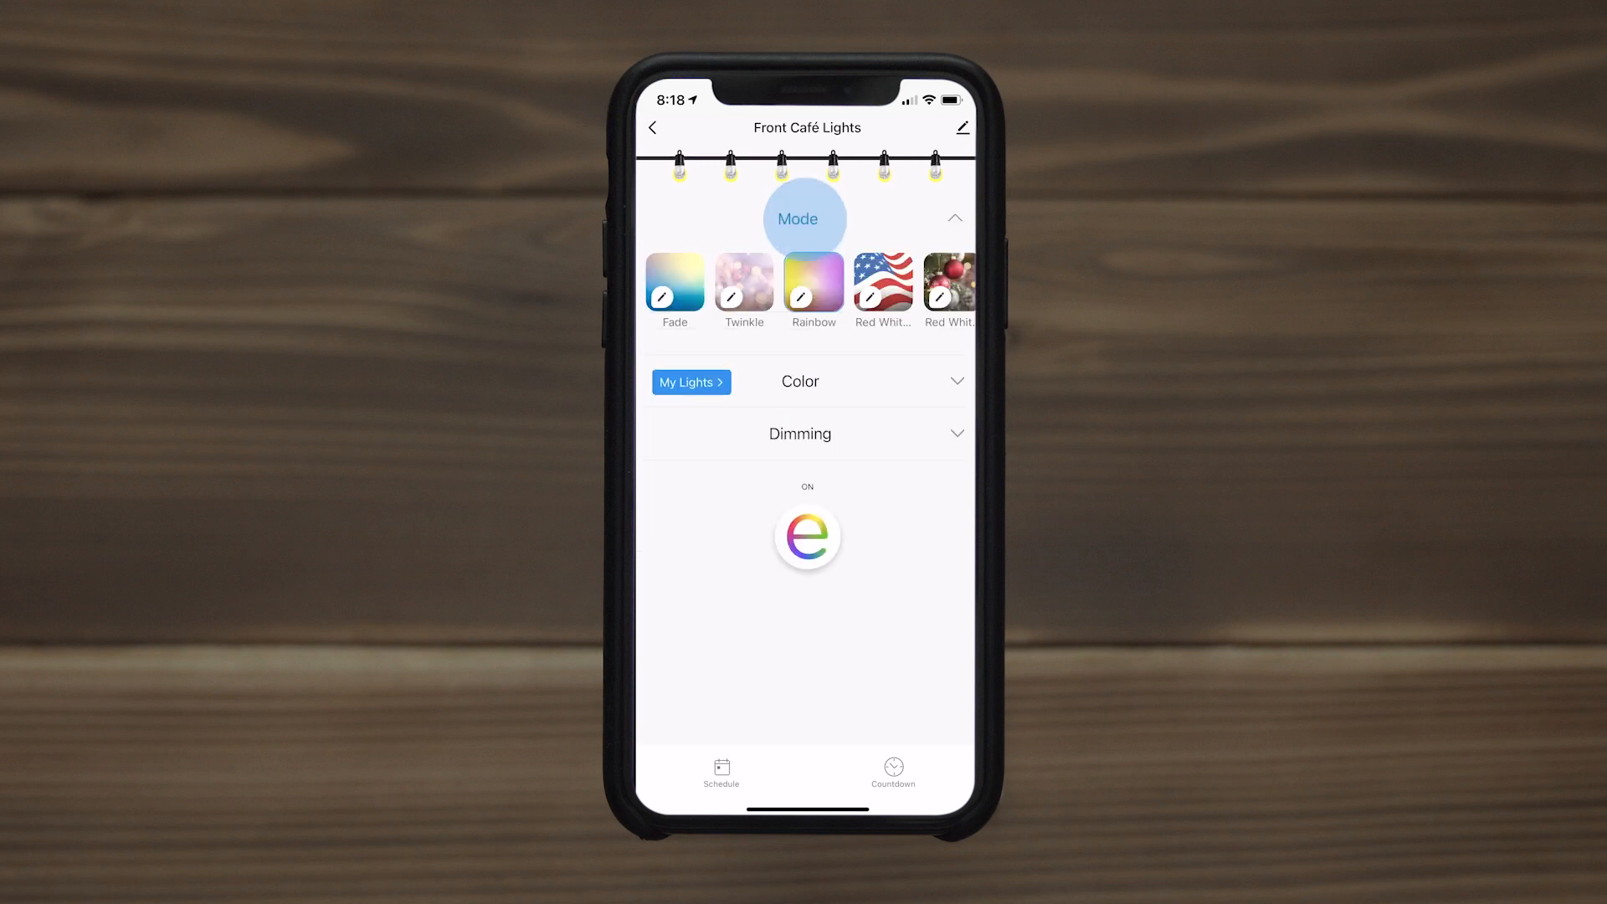
Step: Show the schedule Programs page listing Evening, Morning and Dusk to Dawn presets
click(814, 282)
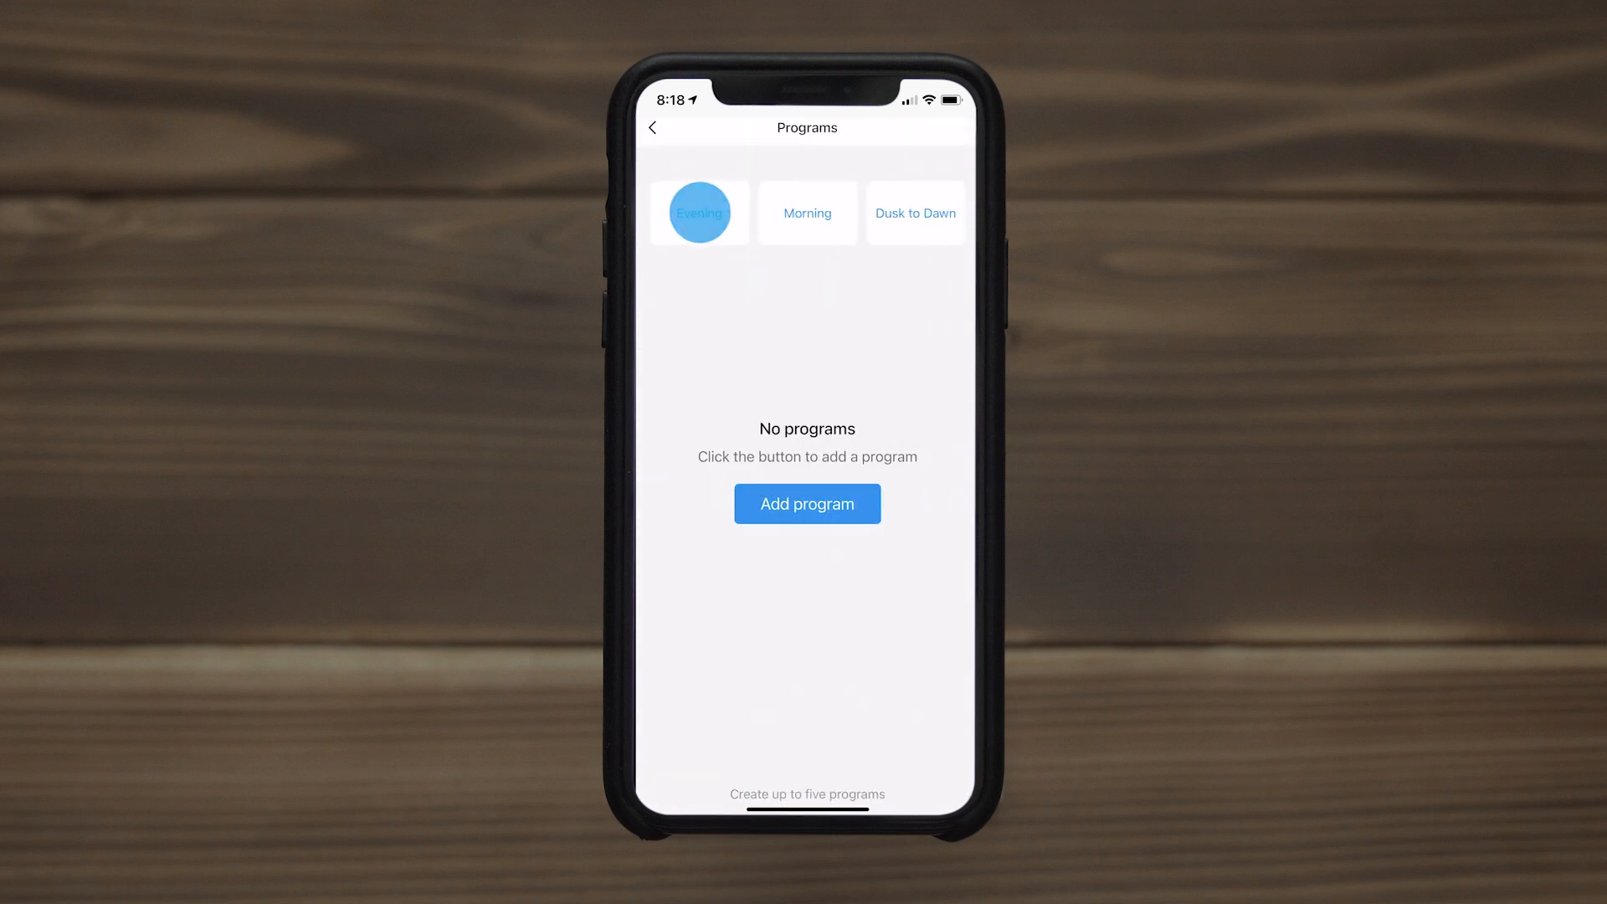
Step: Save a weekday Evening program, 5:00 PM to 12:00 AM, and start another program
click(698, 213)
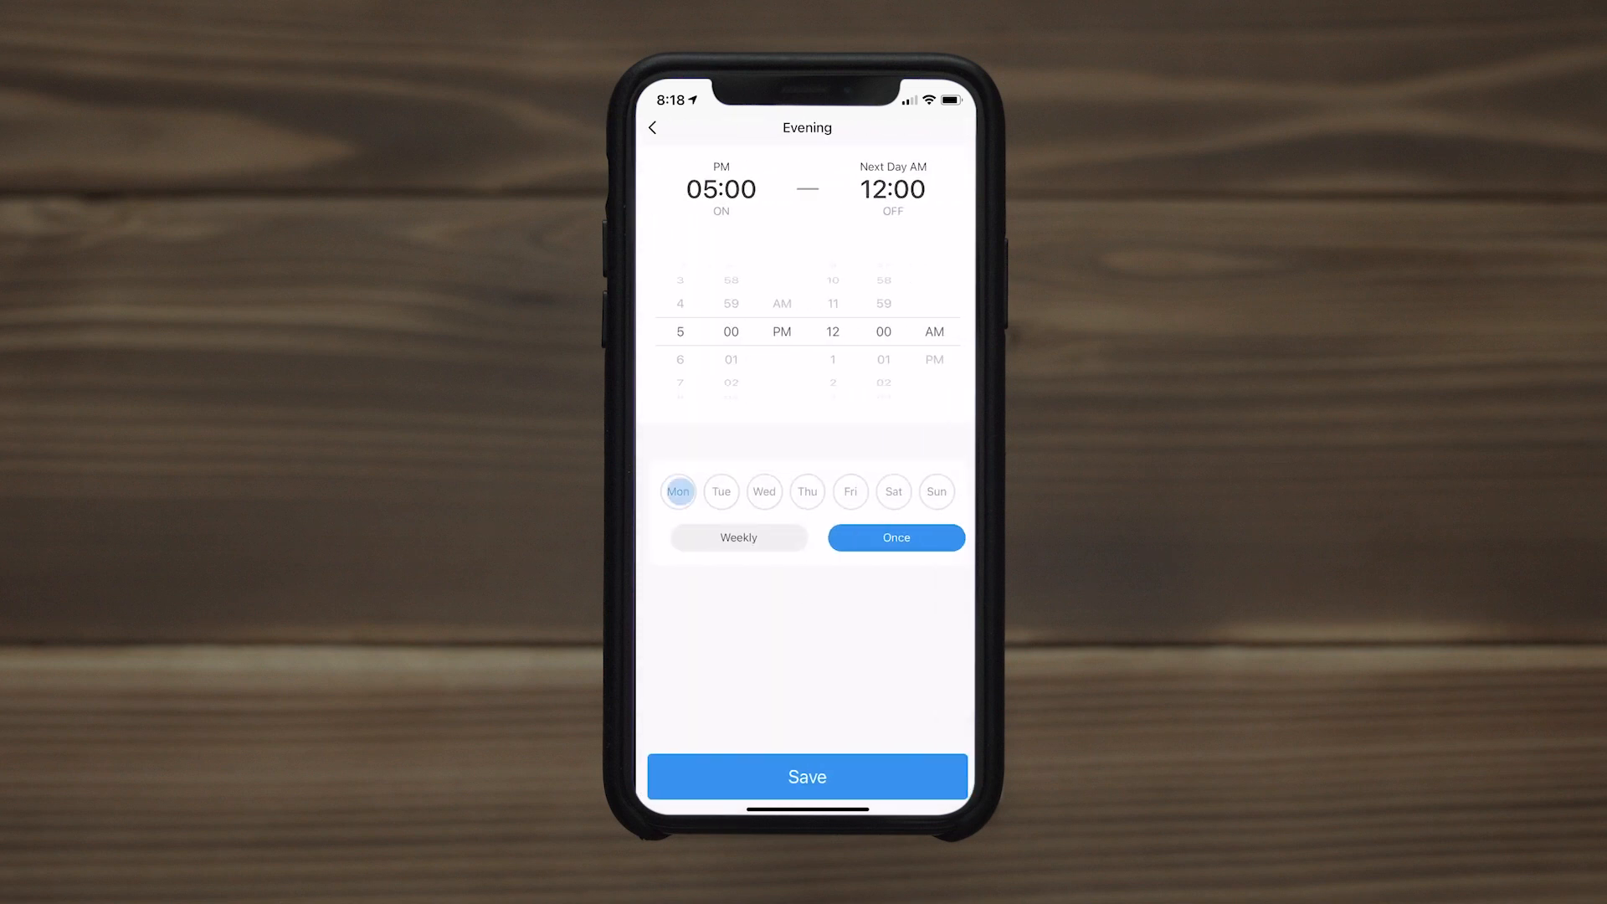
click(850, 493)
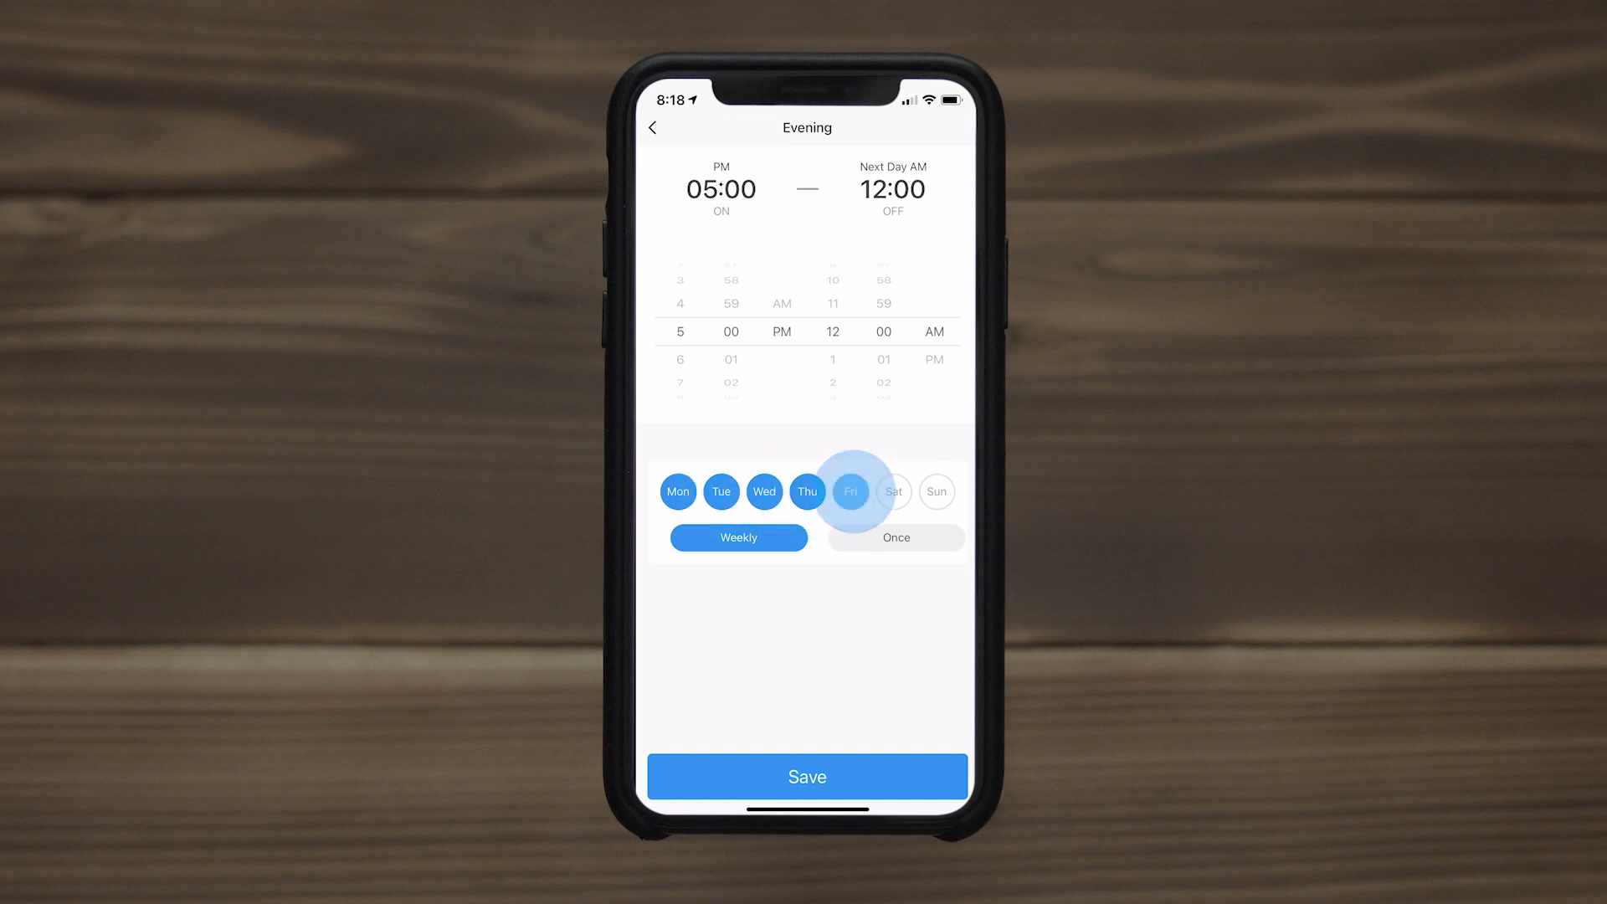
click(807, 777)
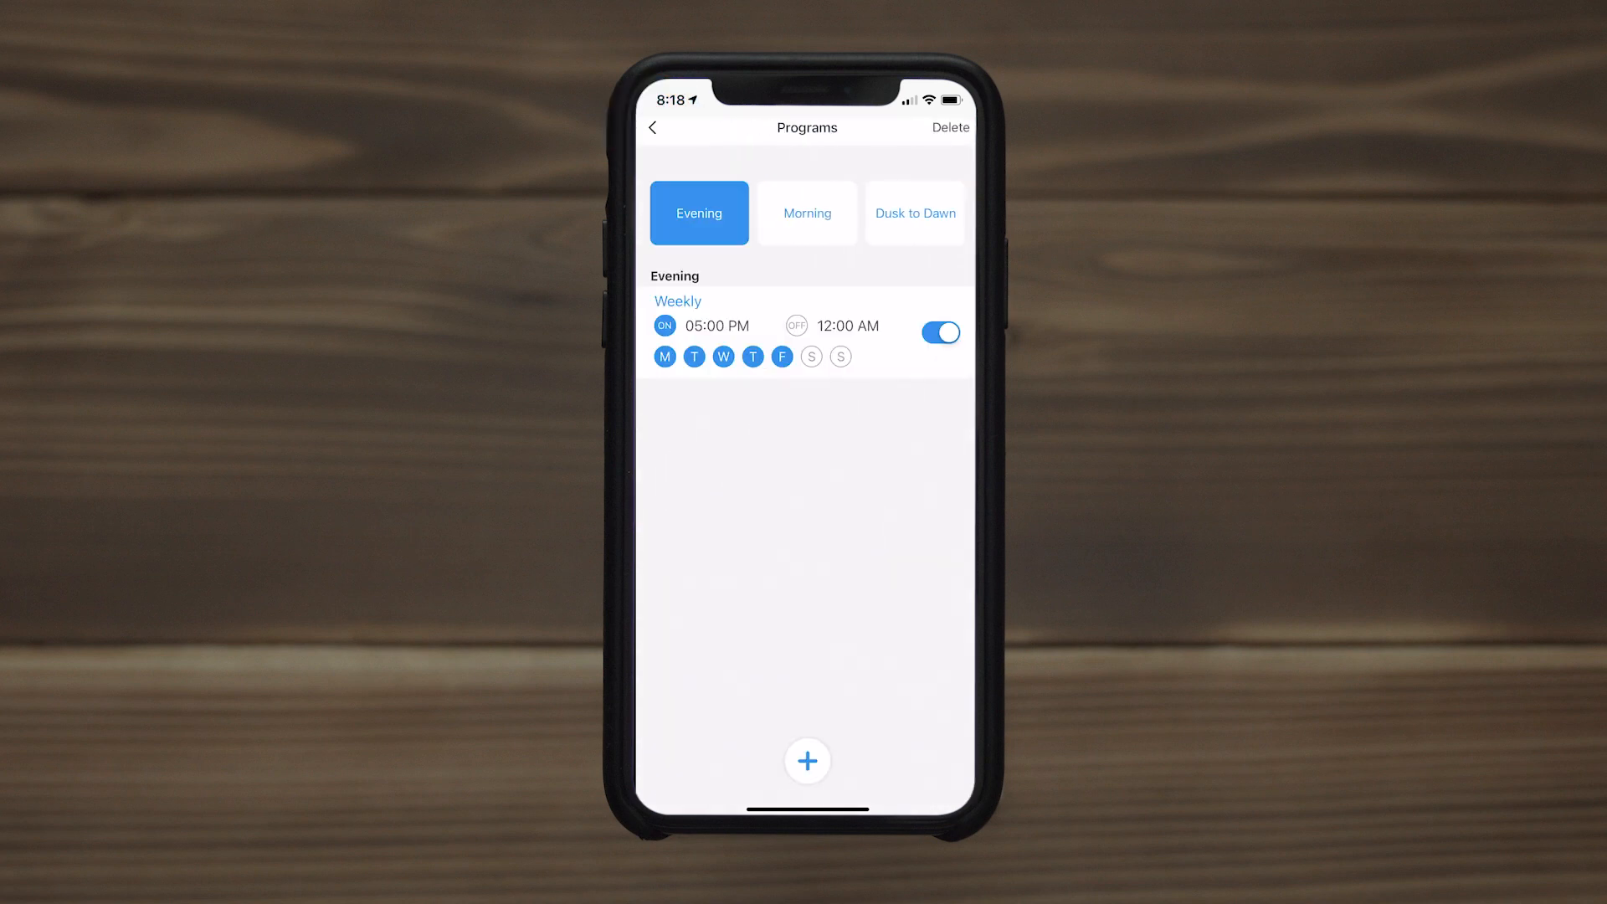
click(807, 760)
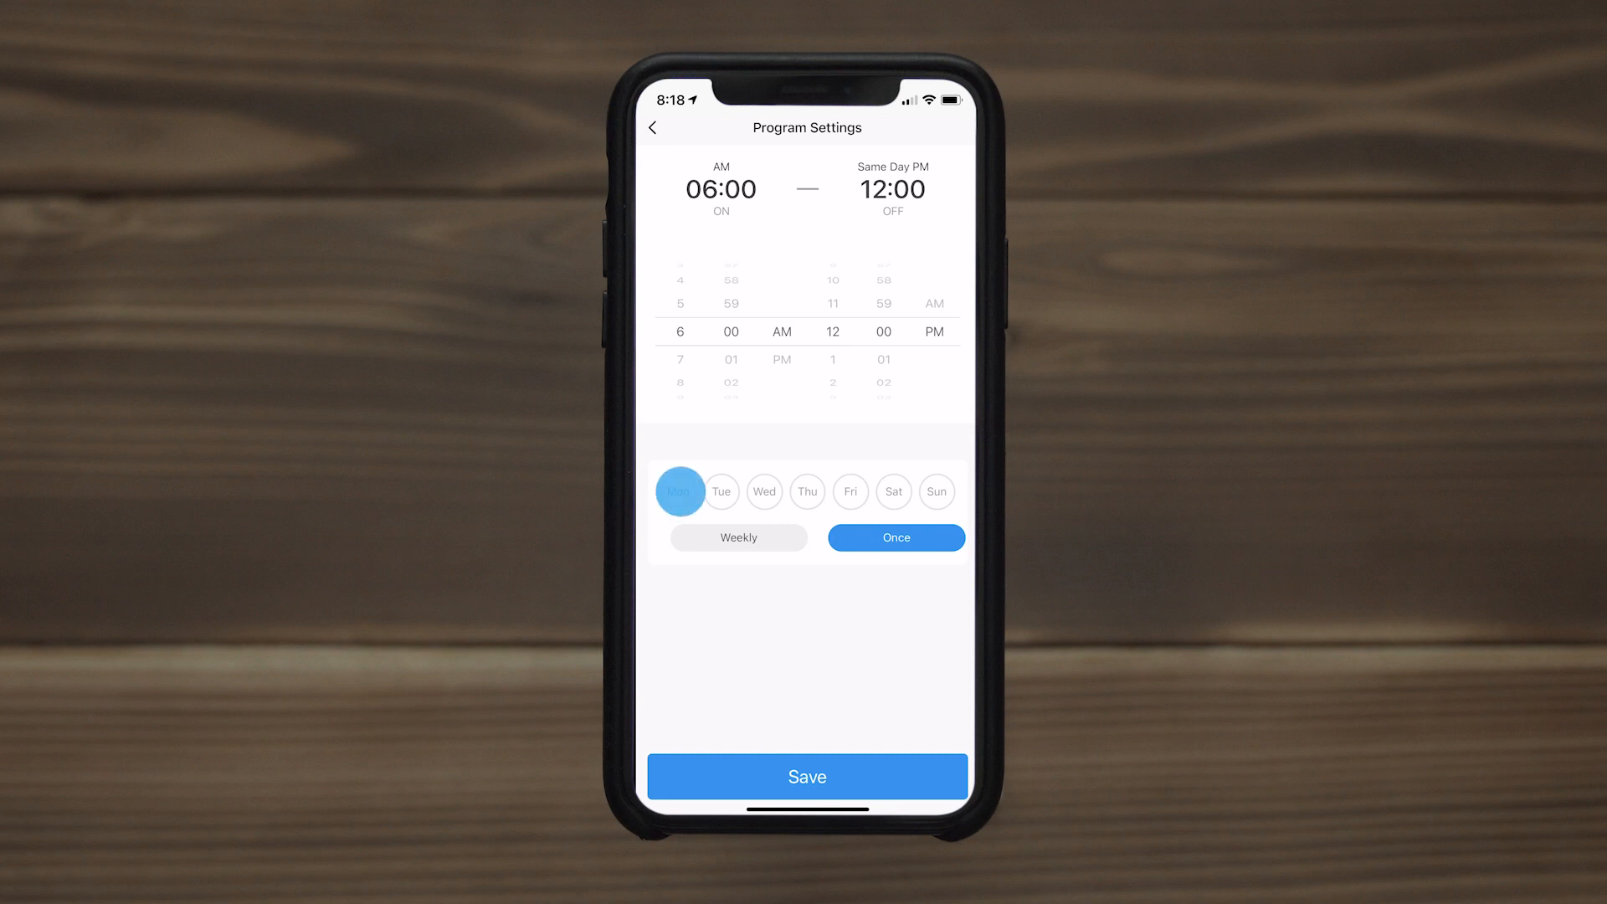
Step: Save a weekday morning program running 6:00 AM to 12:00 PM
click(738, 537)
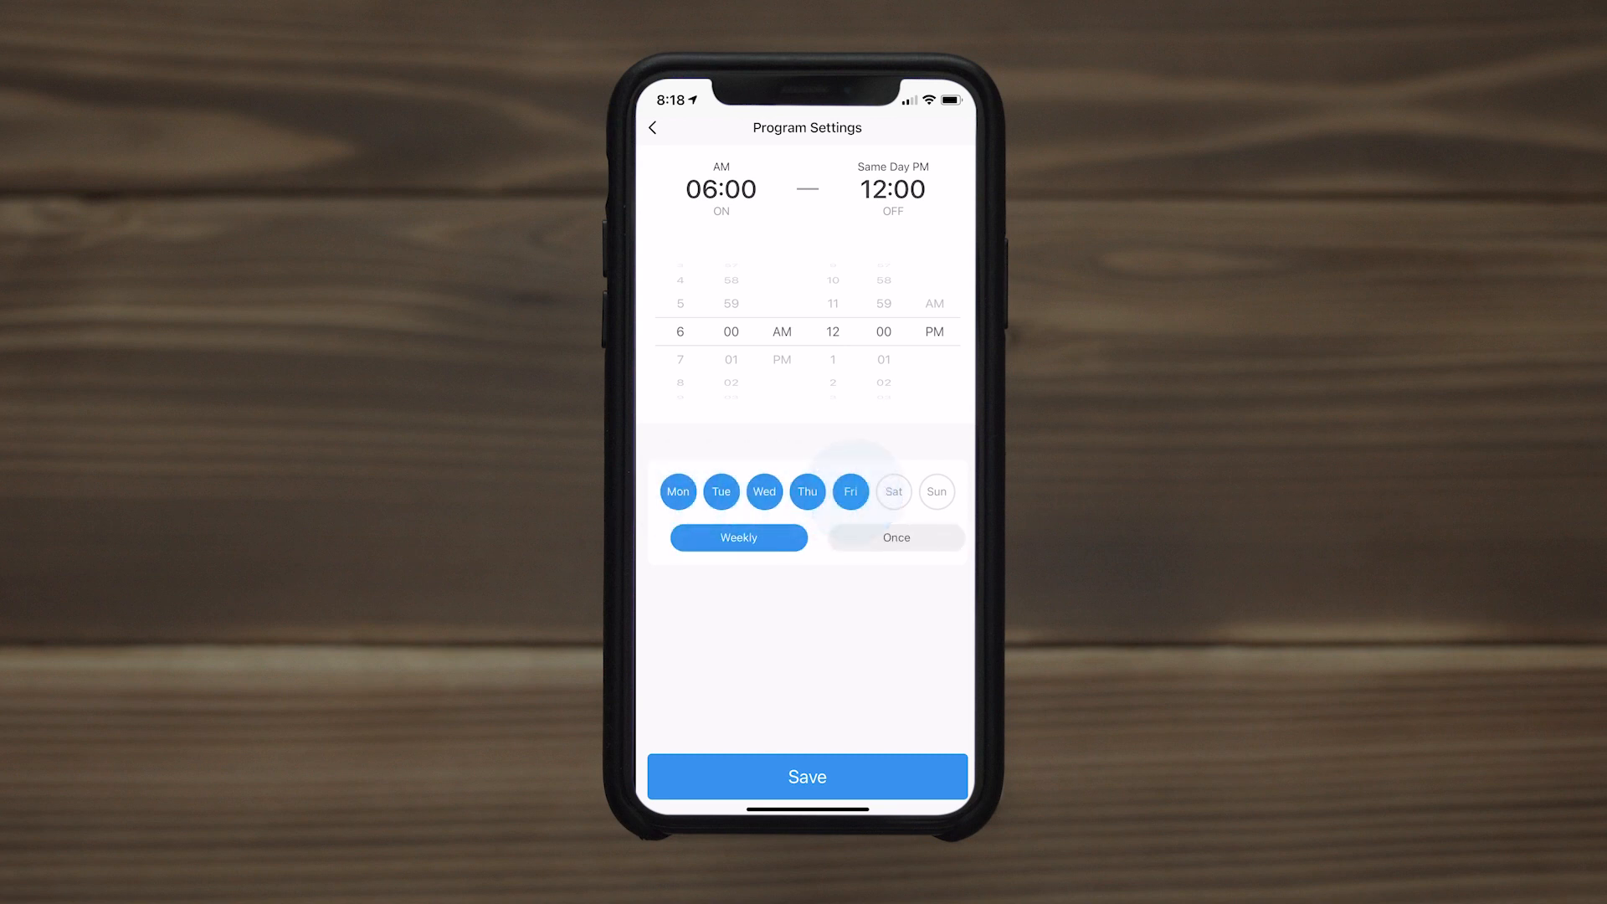
click(807, 777)
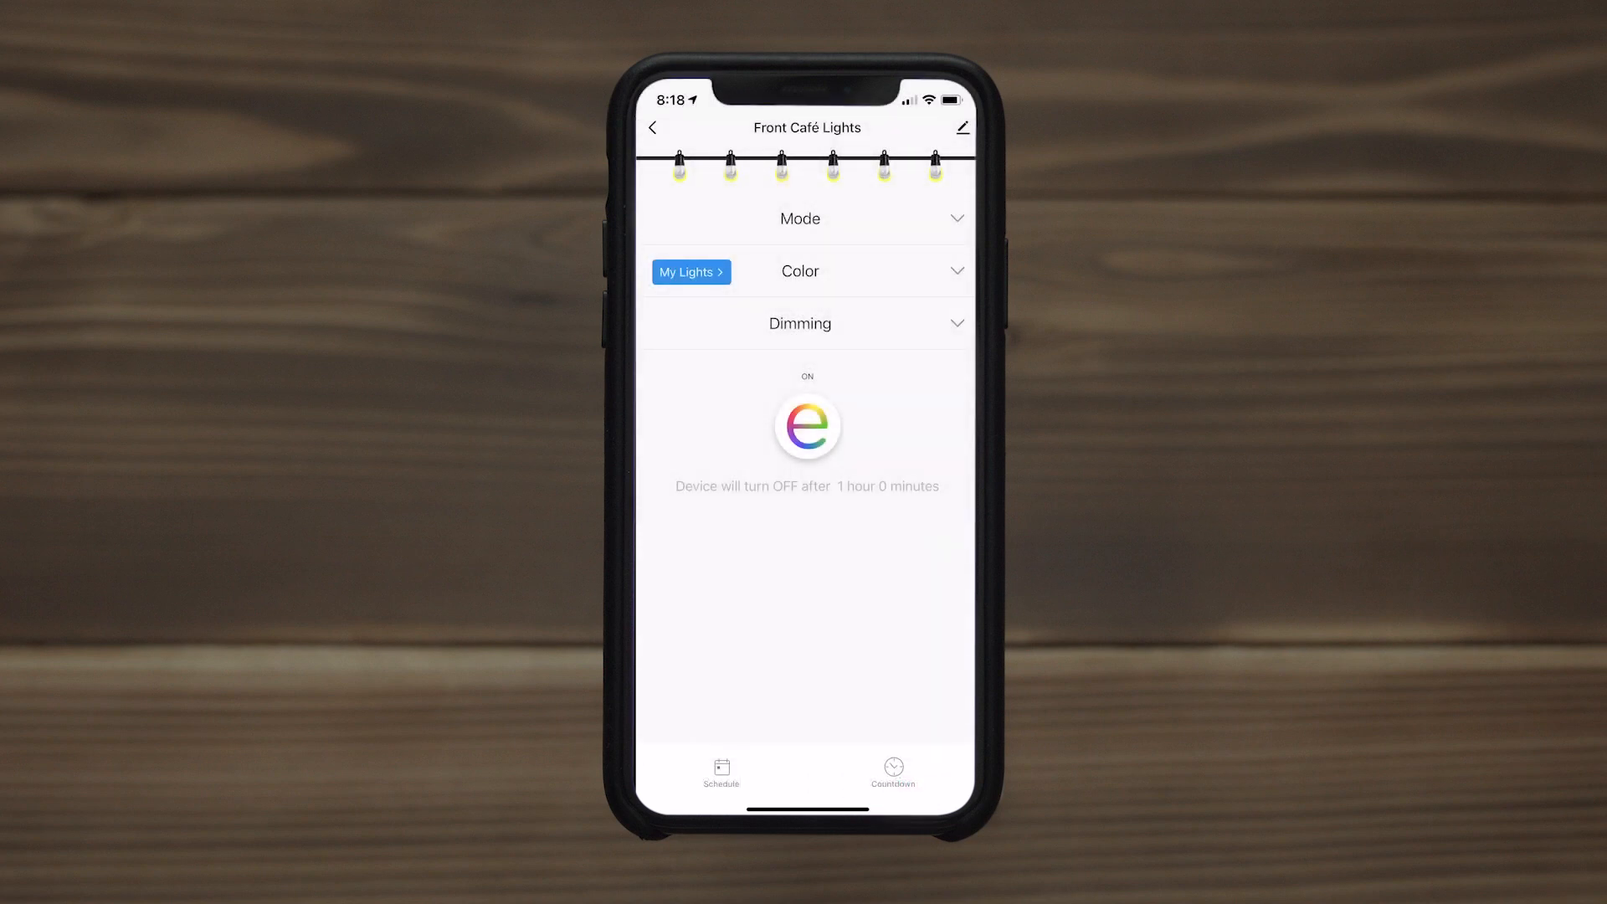
Step: Switch the Front Café Lights off, clearing the one-hour countdown
click(807, 427)
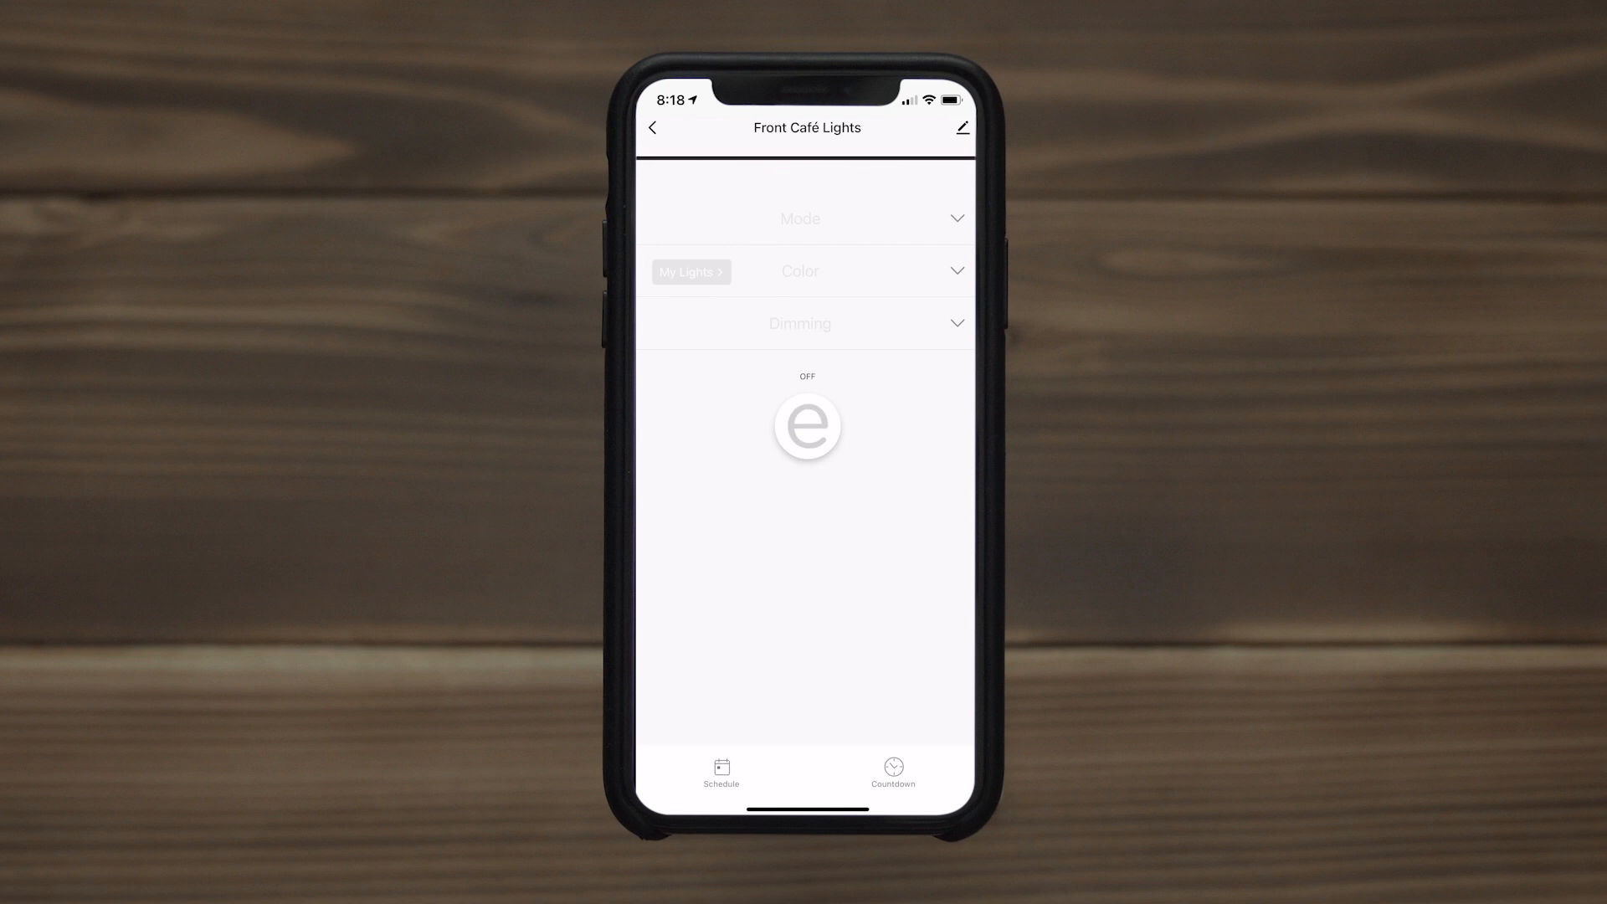